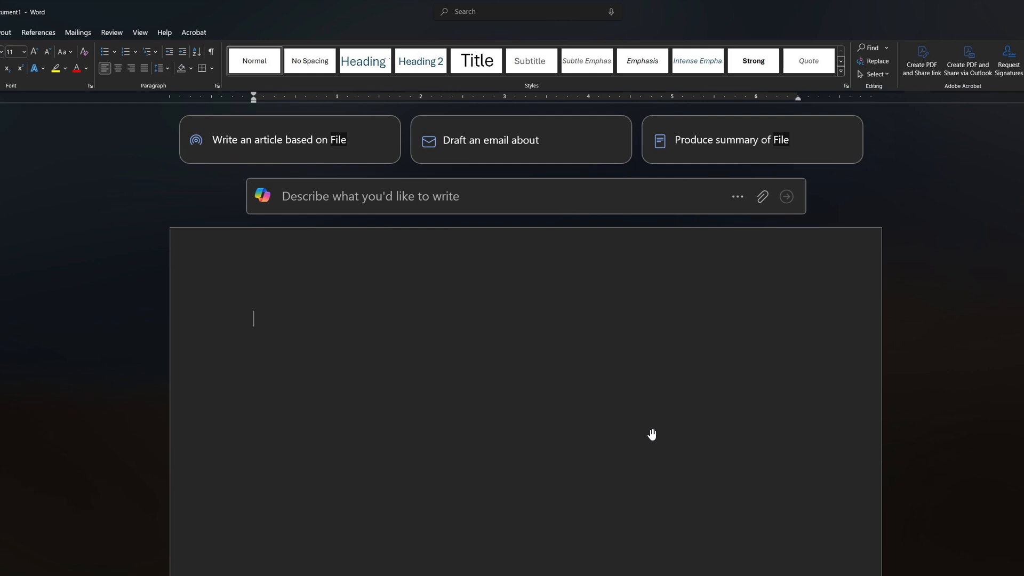
pyautogui.moveTo(661, 427)
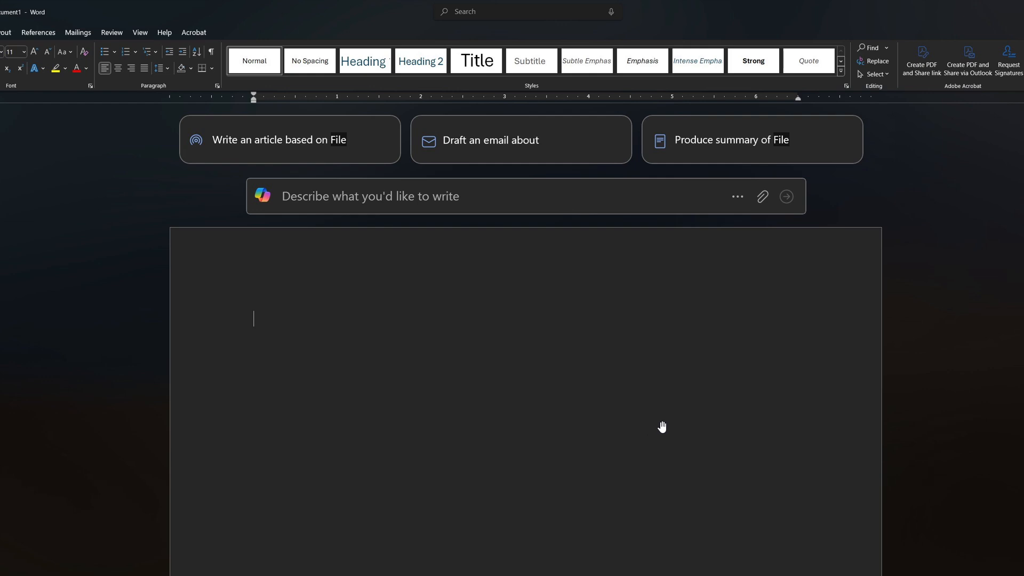
pyautogui.moveTo(815, 217)
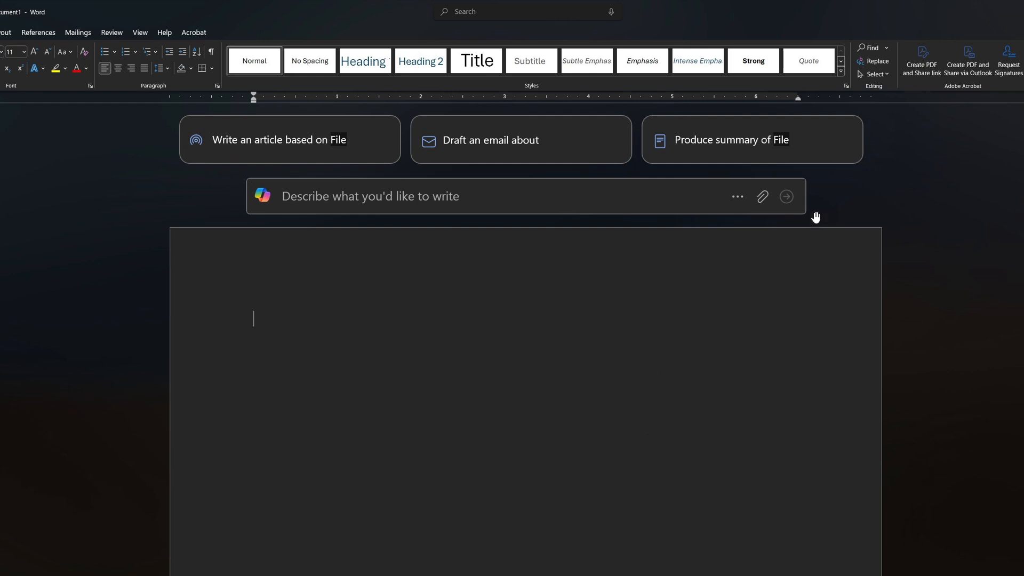
pyautogui.moveTo(615, 186)
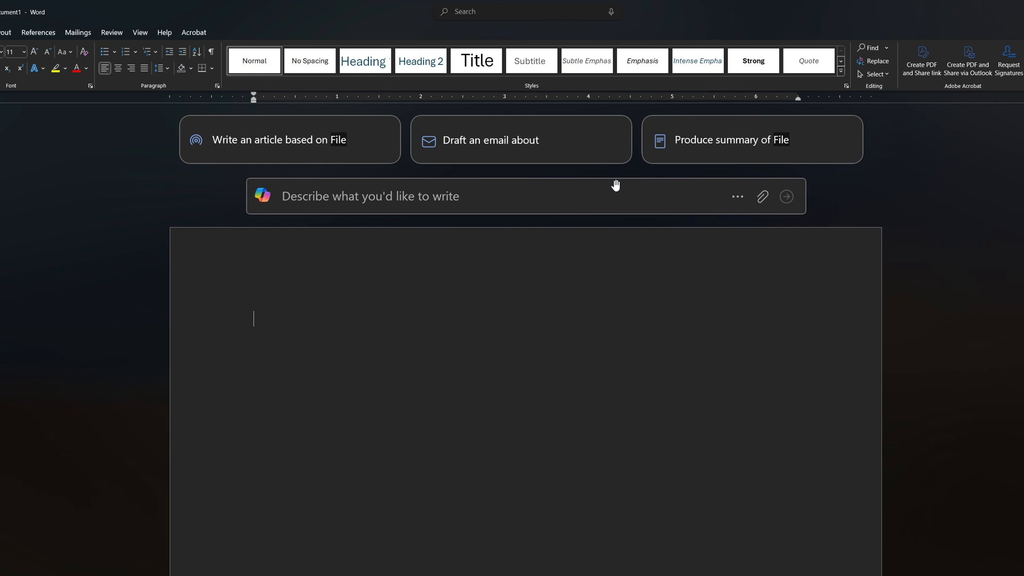
pyautogui.moveTo(289, 262)
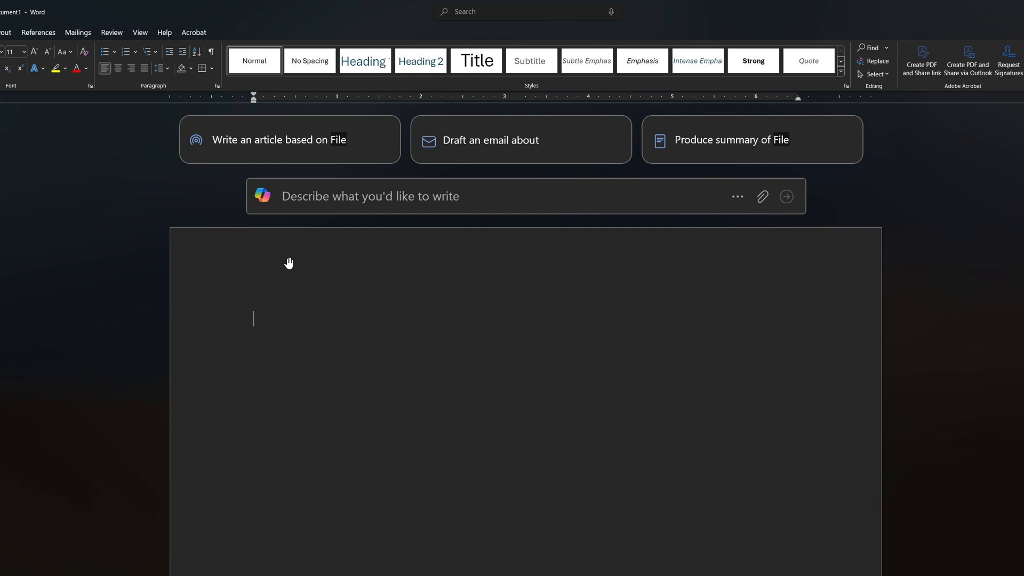
pyautogui.moveTo(742, 254)
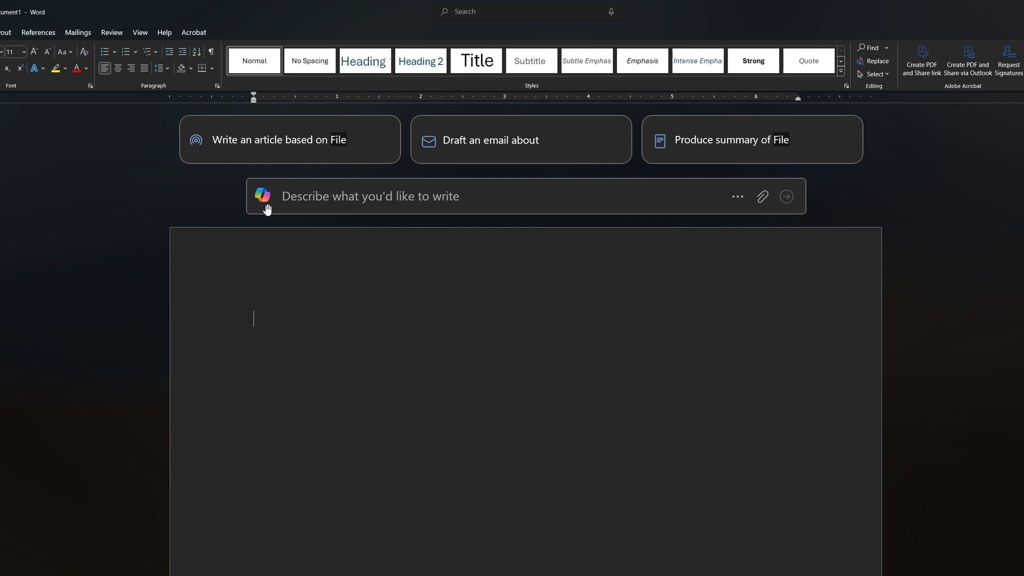
pyautogui.moveTo(806, 236)
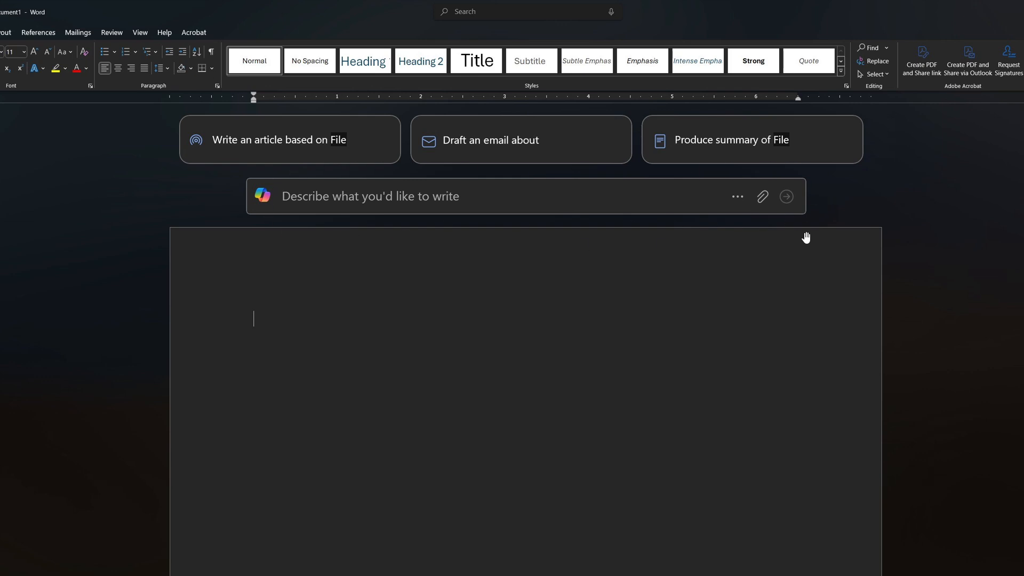
pyautogui.moveTo(595, 198)
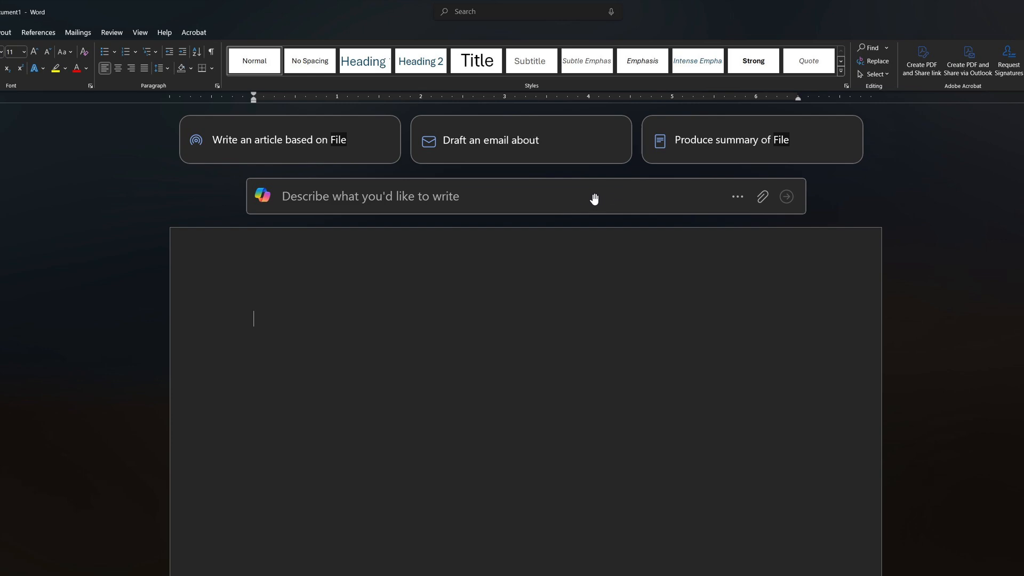
pyautogui.moveTo(866, 218)
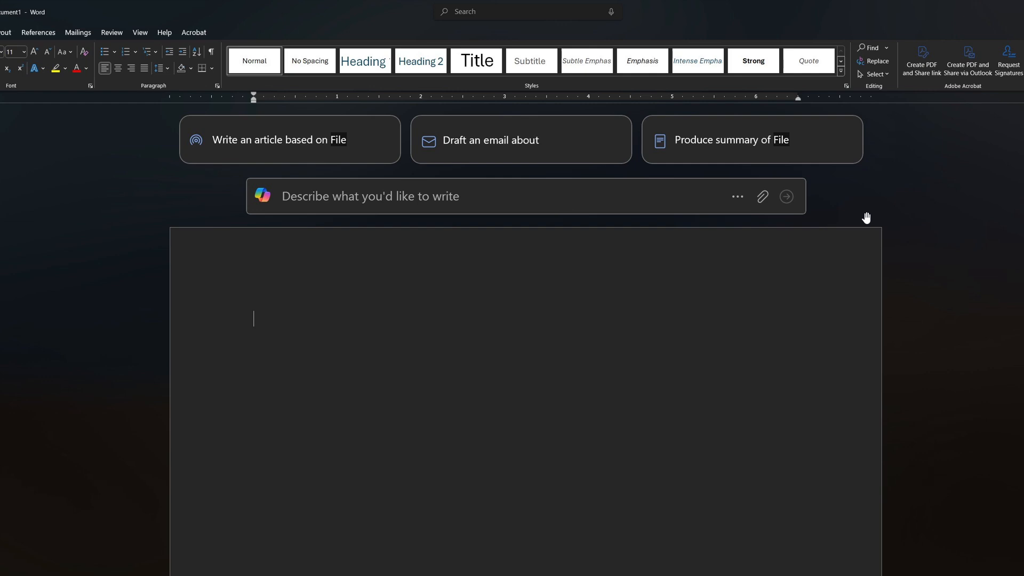
pyautogui.moveTo(871, 198)
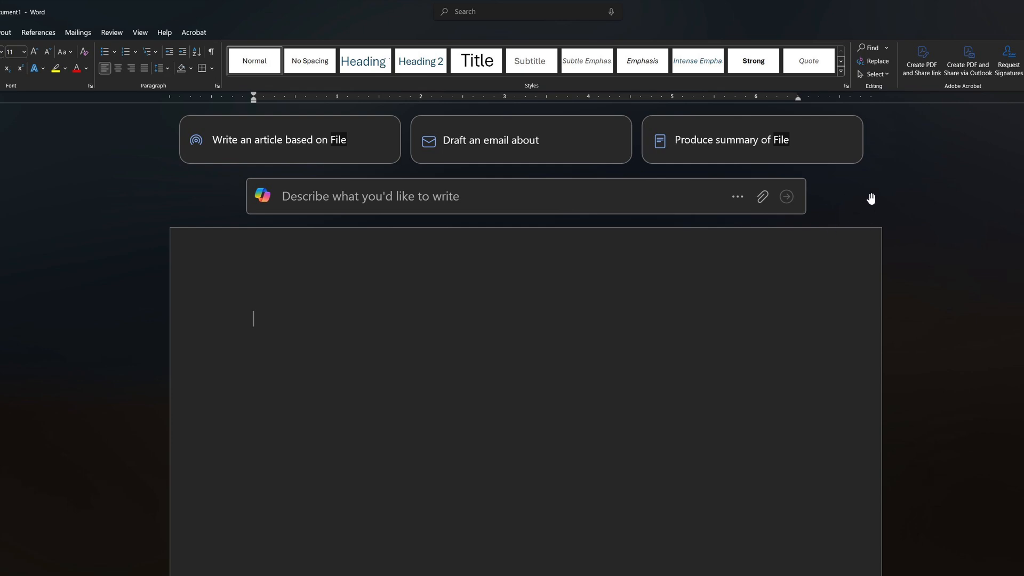
pyautogui.moveTo(868, 198)
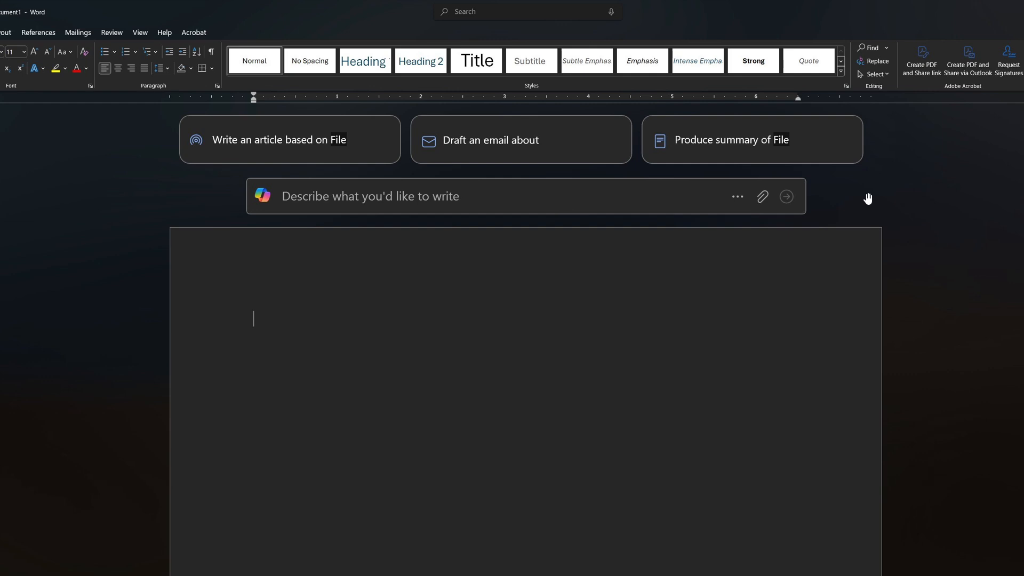
pyautogui.moveTo(735, 256)
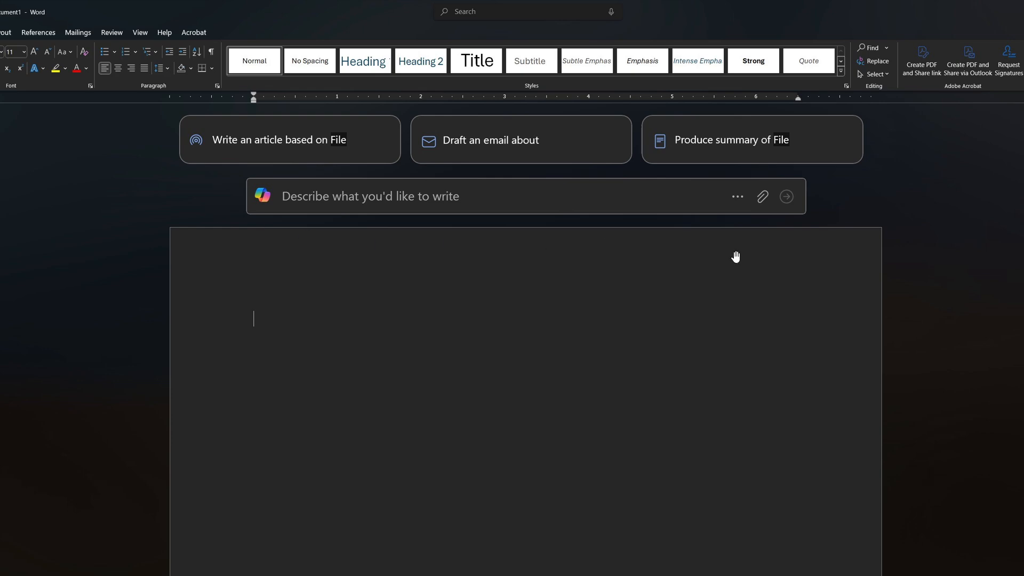
pyautogui.moveTo(914, 242)
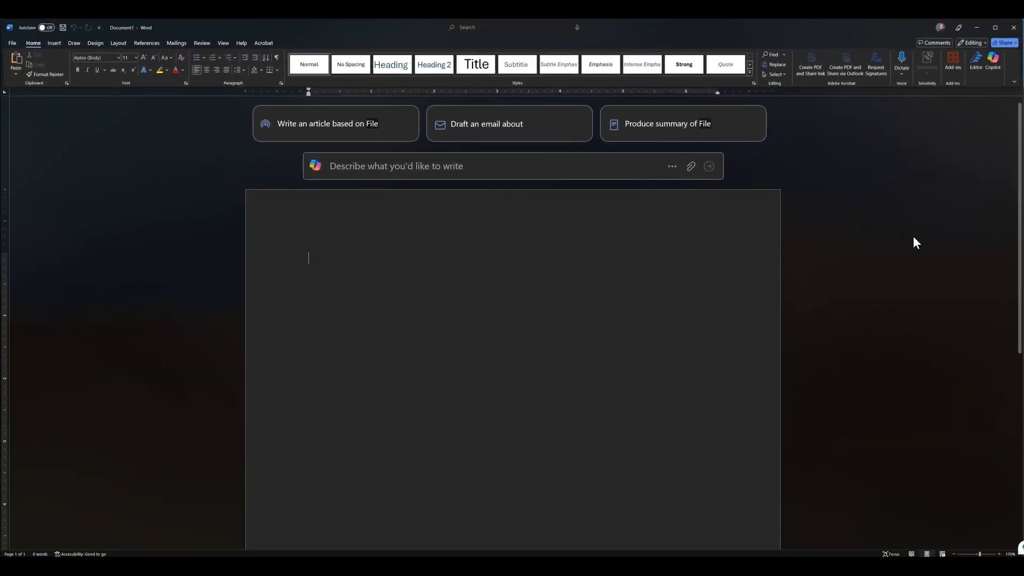
pyautogui.moveTo(883, 265)
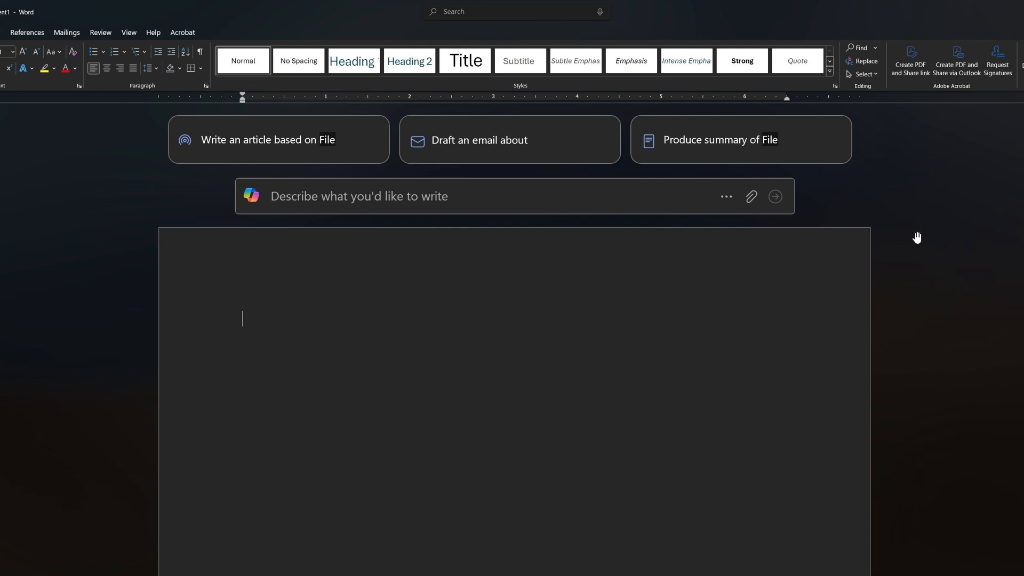
pyautogui.moveTo(918, 237)
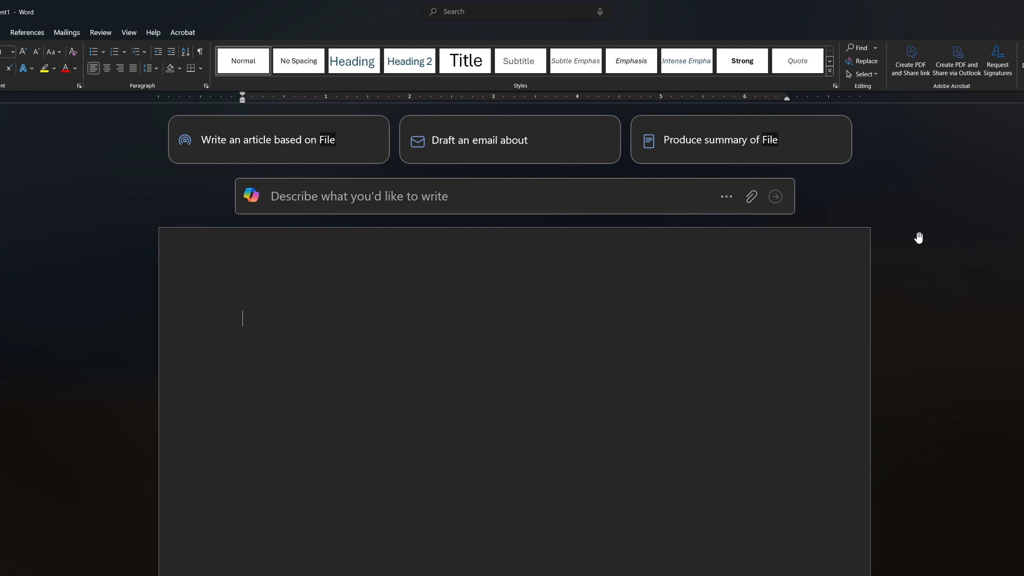
pyautogui.moveTo(920, 236)
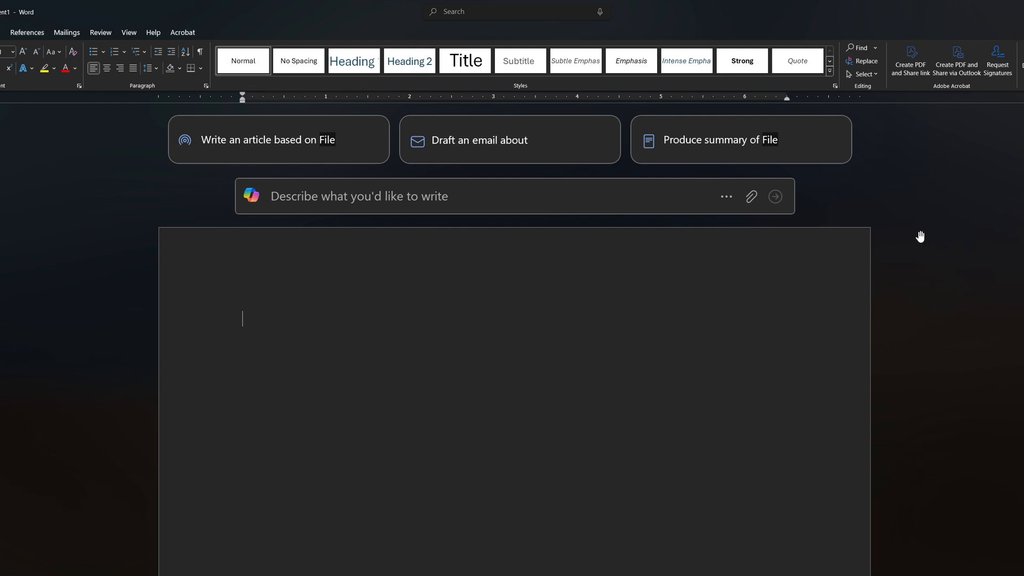